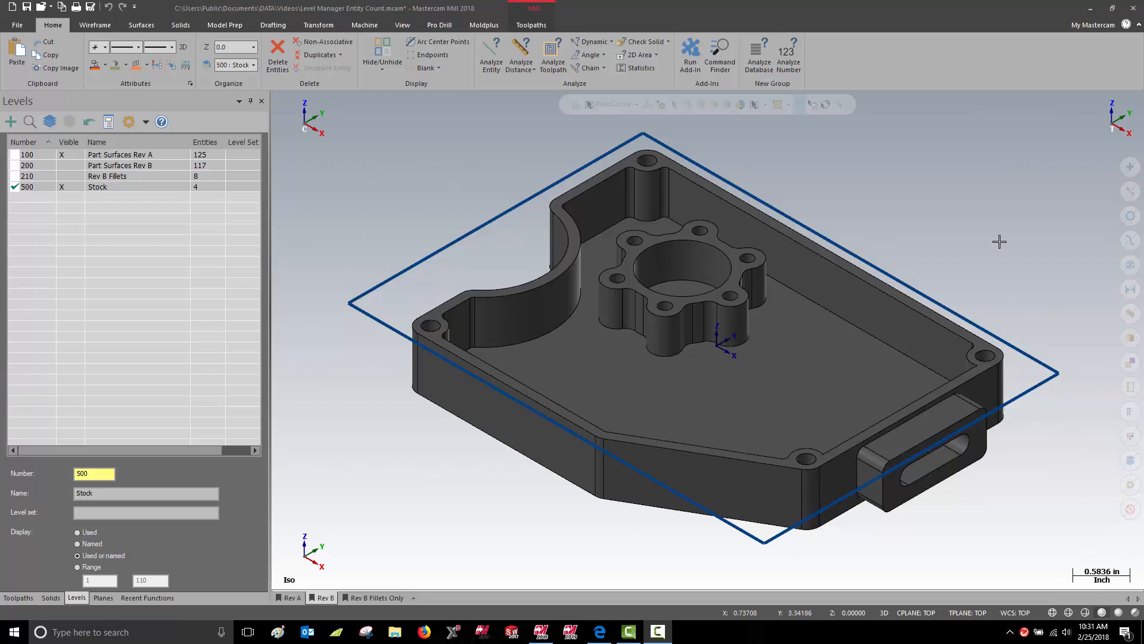
mouse_move(639, 68)
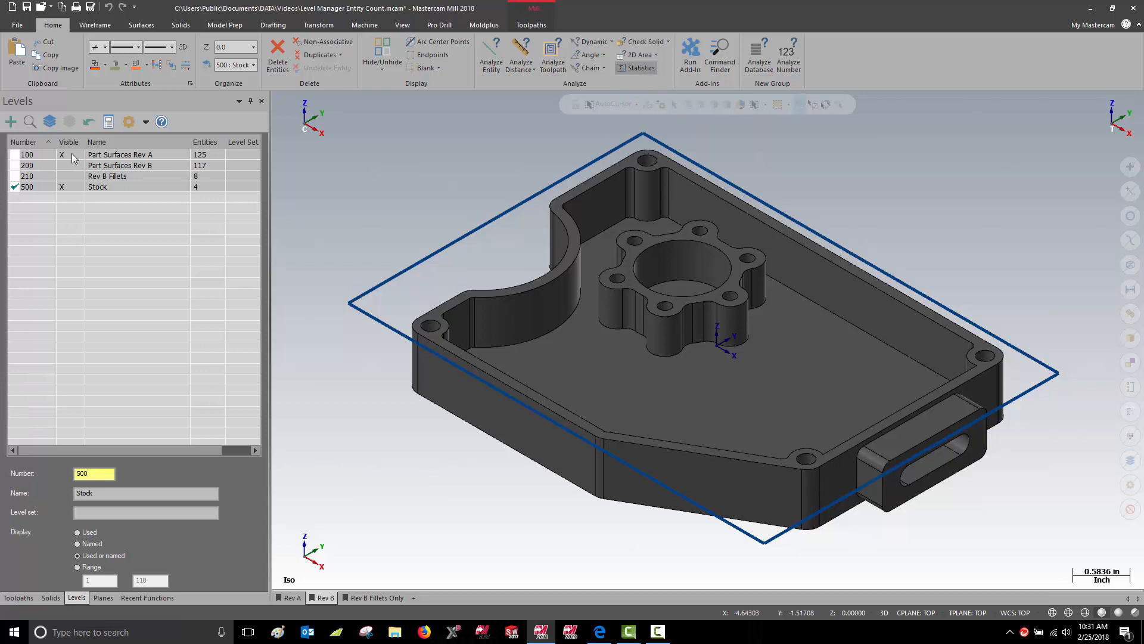
Hide level 100 and run Statistics, confirming the stock outline counts 4 lines.
click(61, 154)
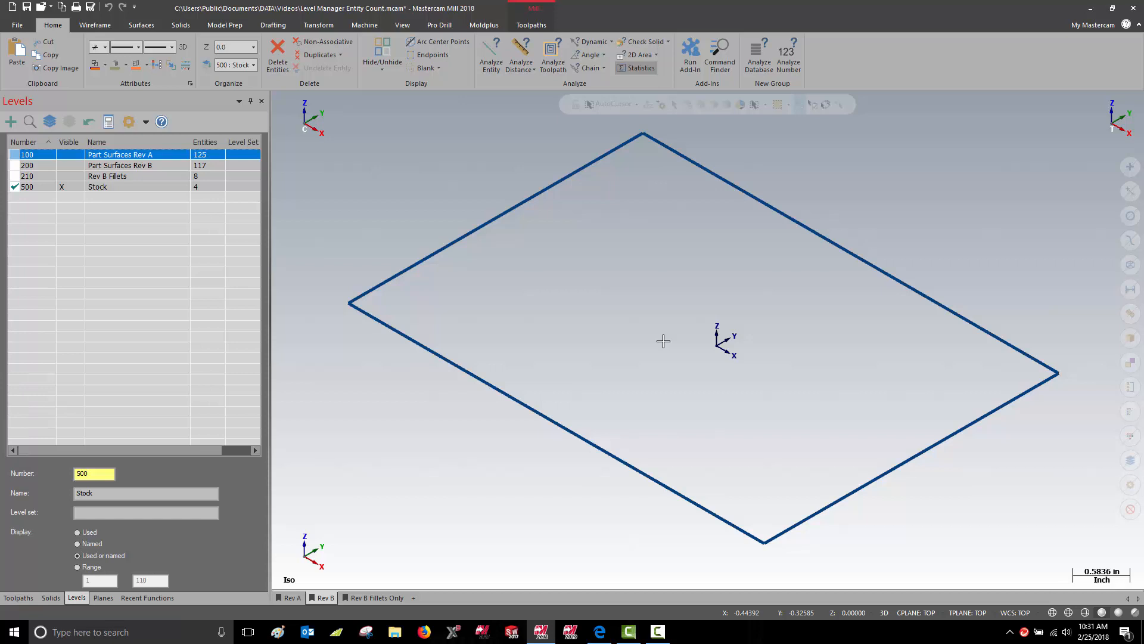
mouse_move(195, 189)
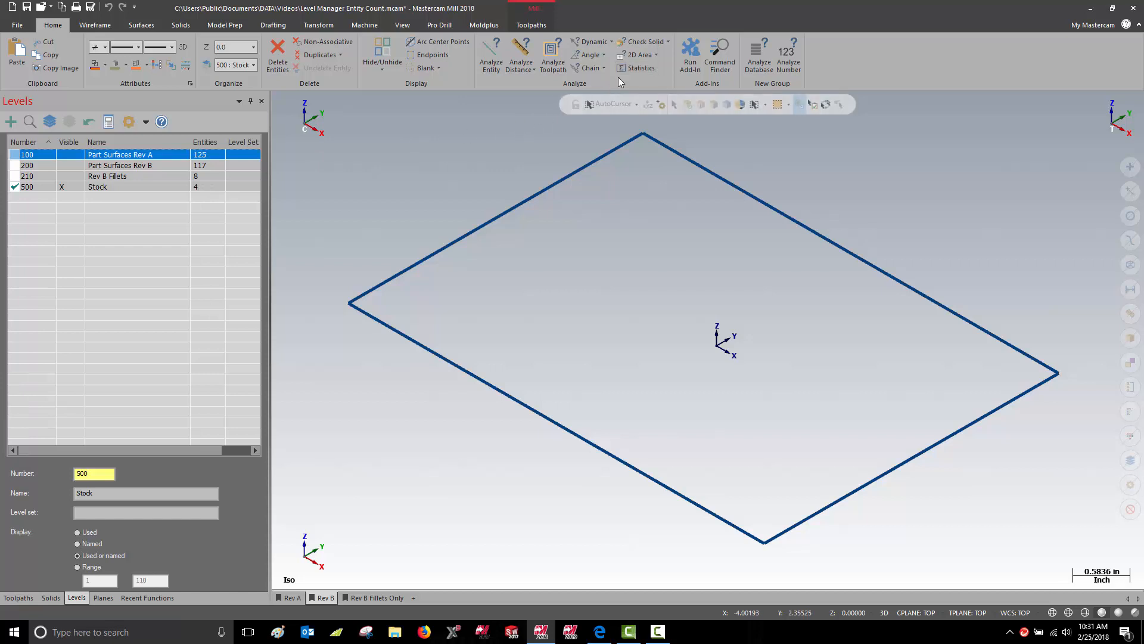
click(640, 67)
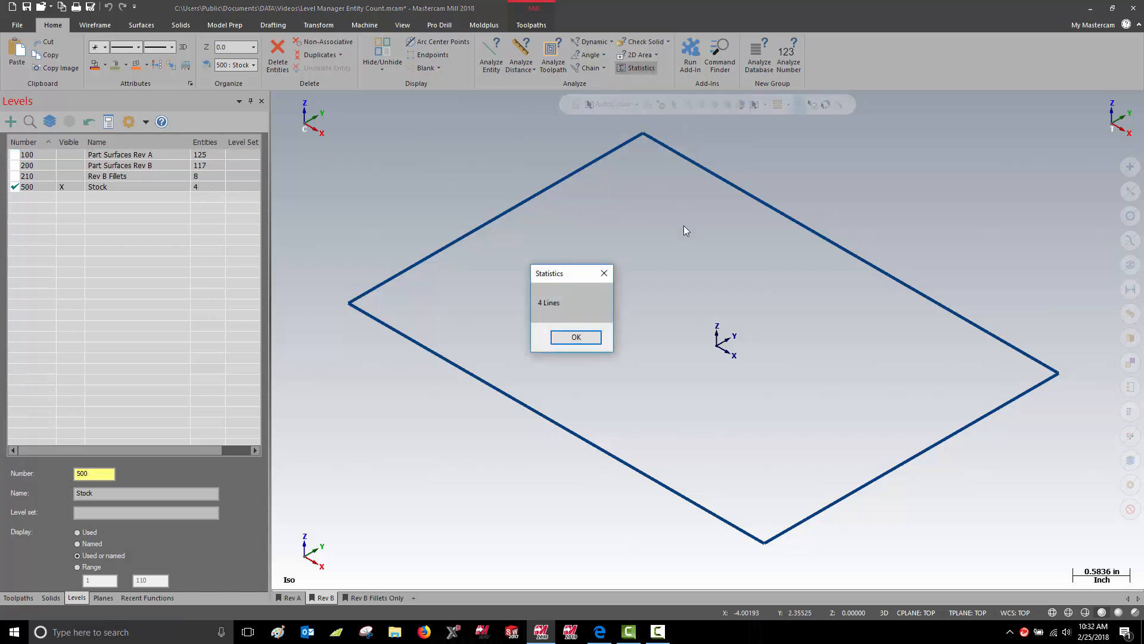
mouse_move(620, 340)
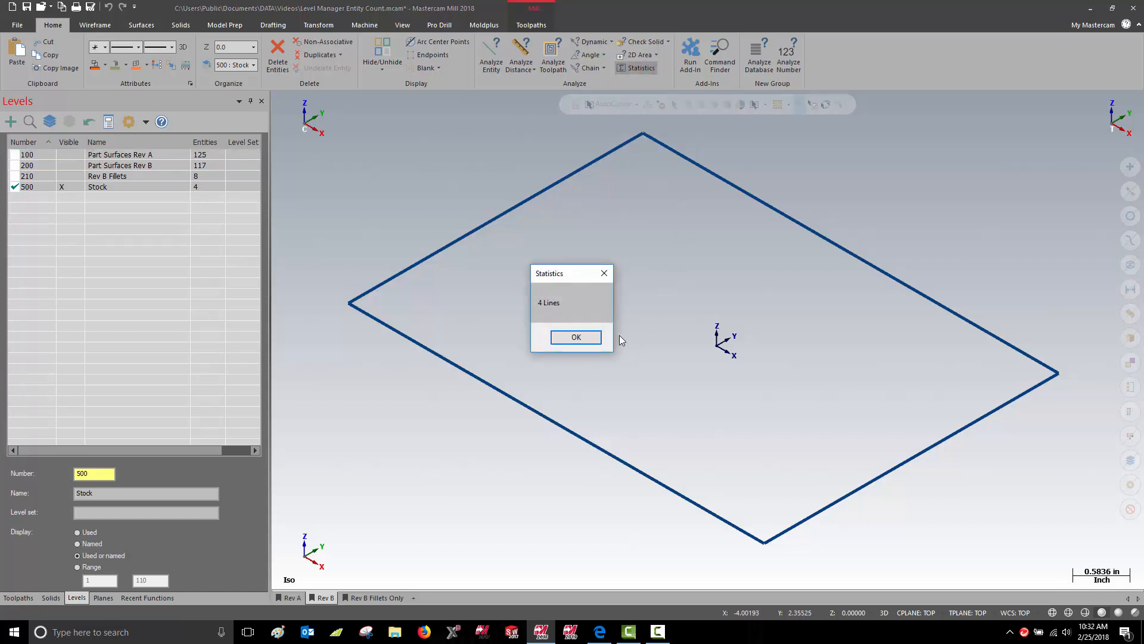
click(575, 336)
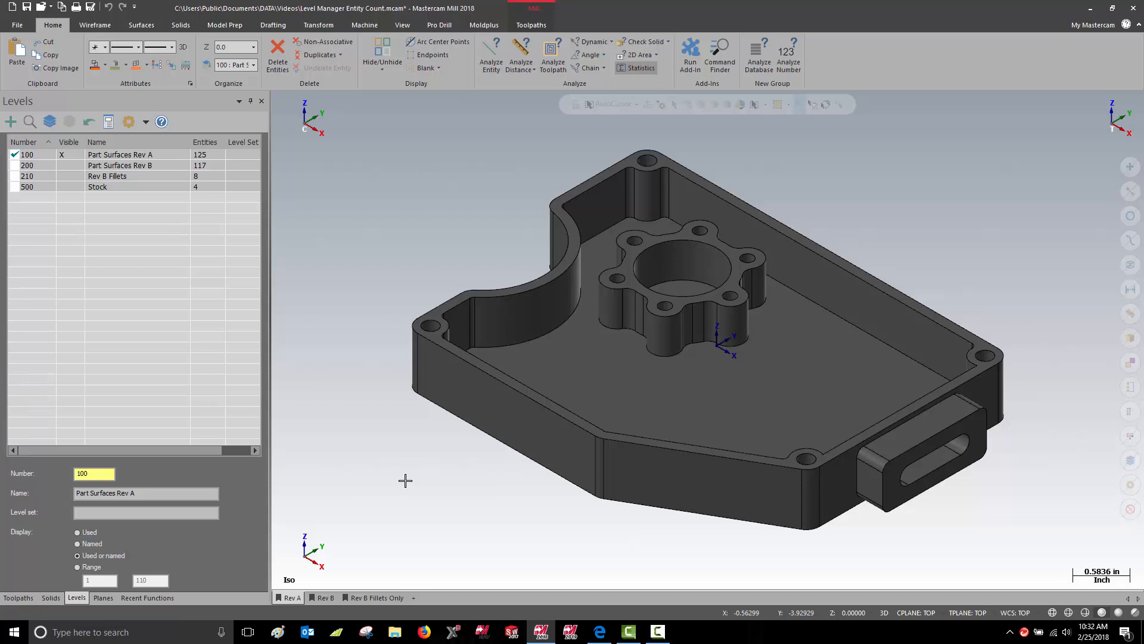
mouse_move(368, 176)
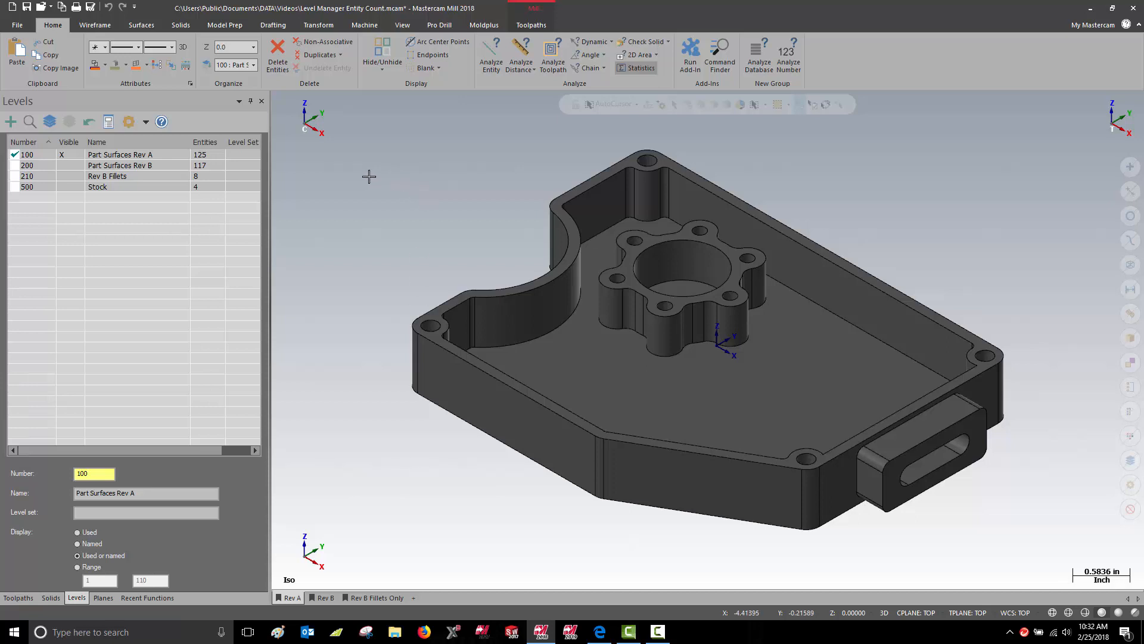
mouse_move(243, 162)
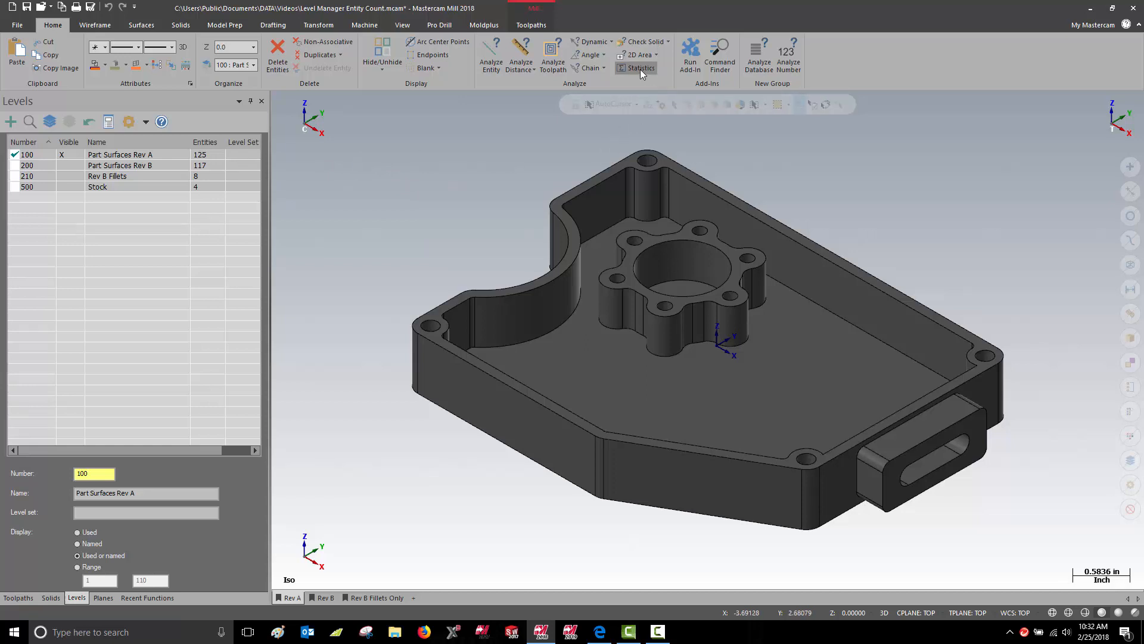
Run Statistics showing 69 untrimmed and 28 trimmed surfaces, then recall the Rev B level set.
click(640, 67)
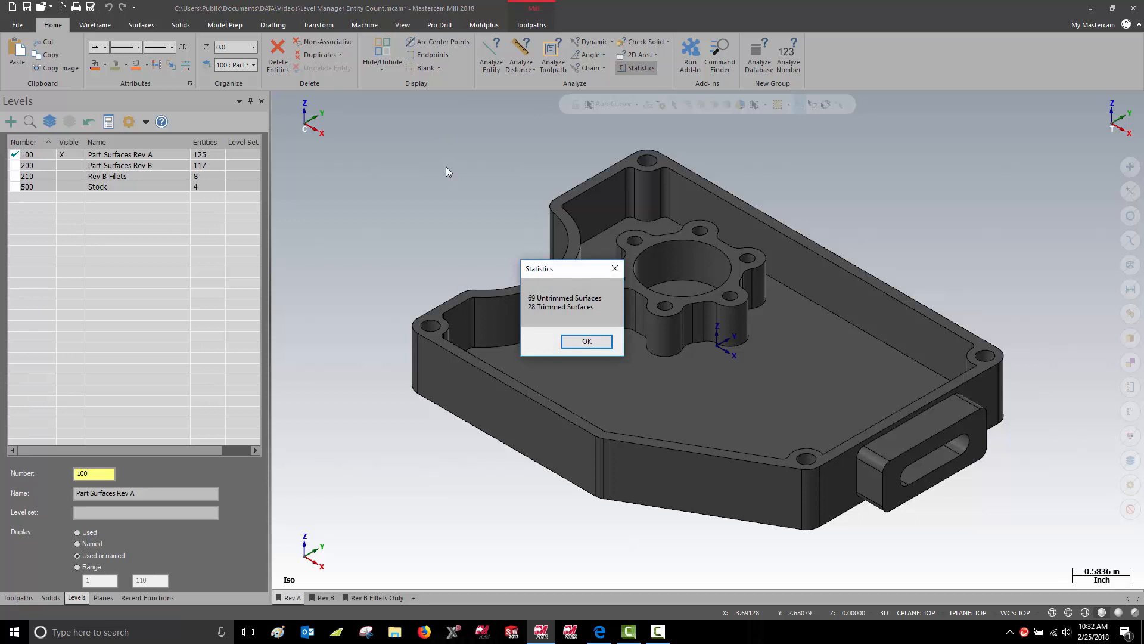
mouse_move(585, 341)
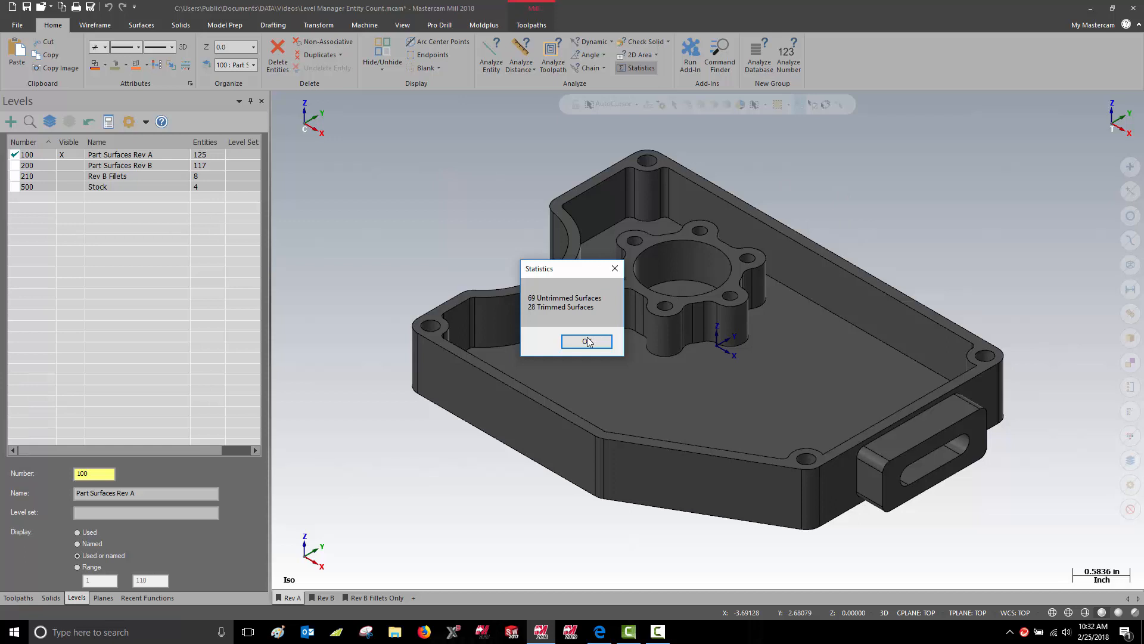
click(586, 342)
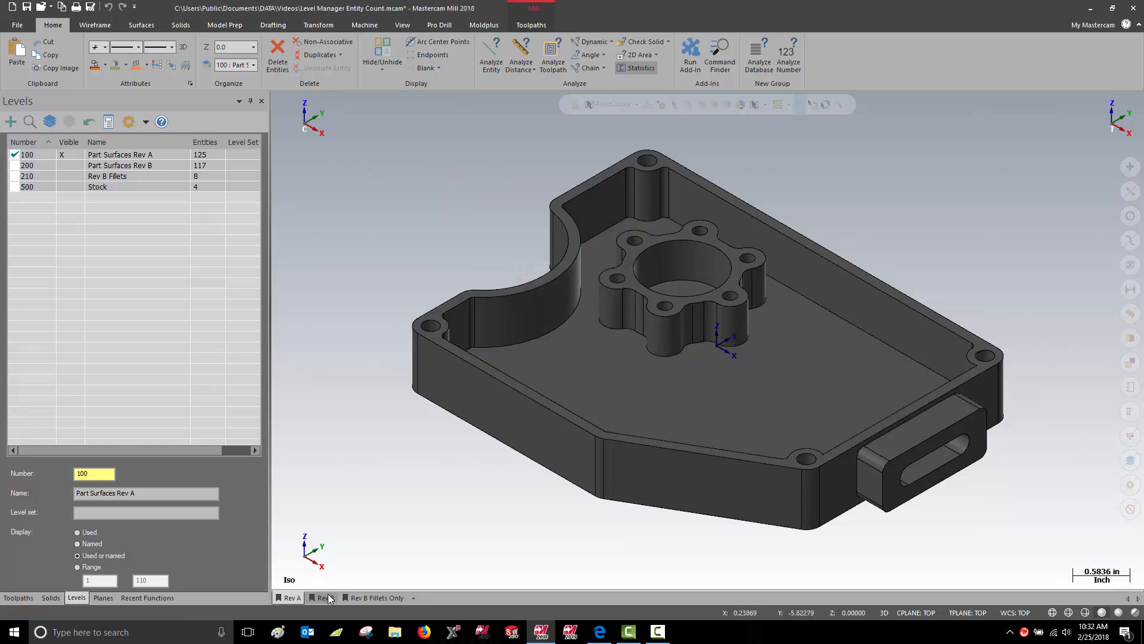
click(374, 597)
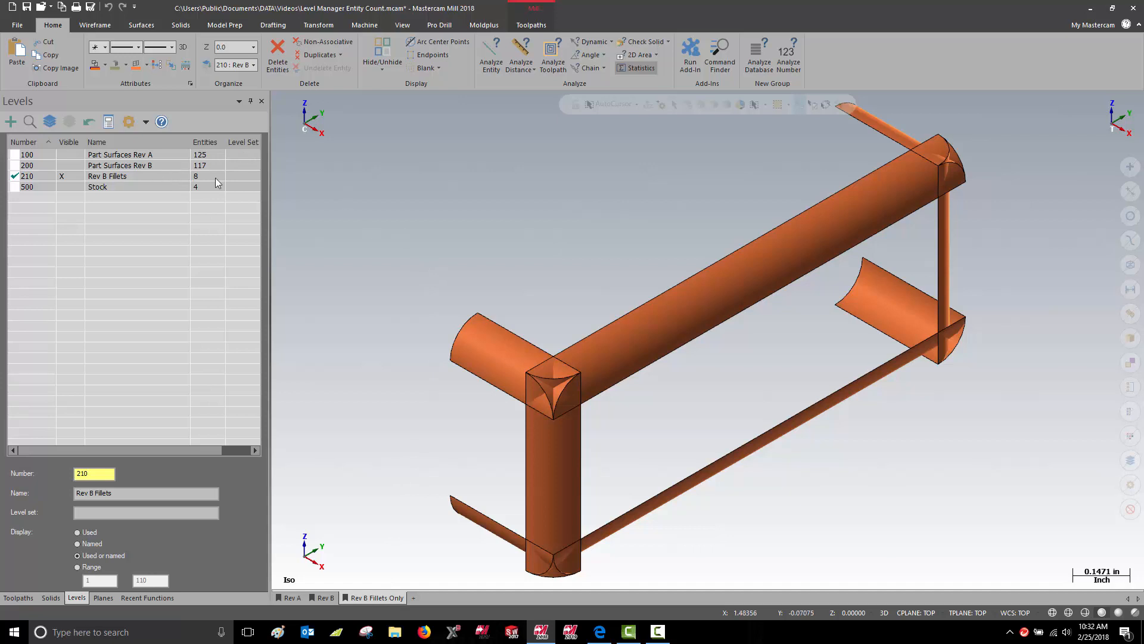
mouse_move(267, 199)
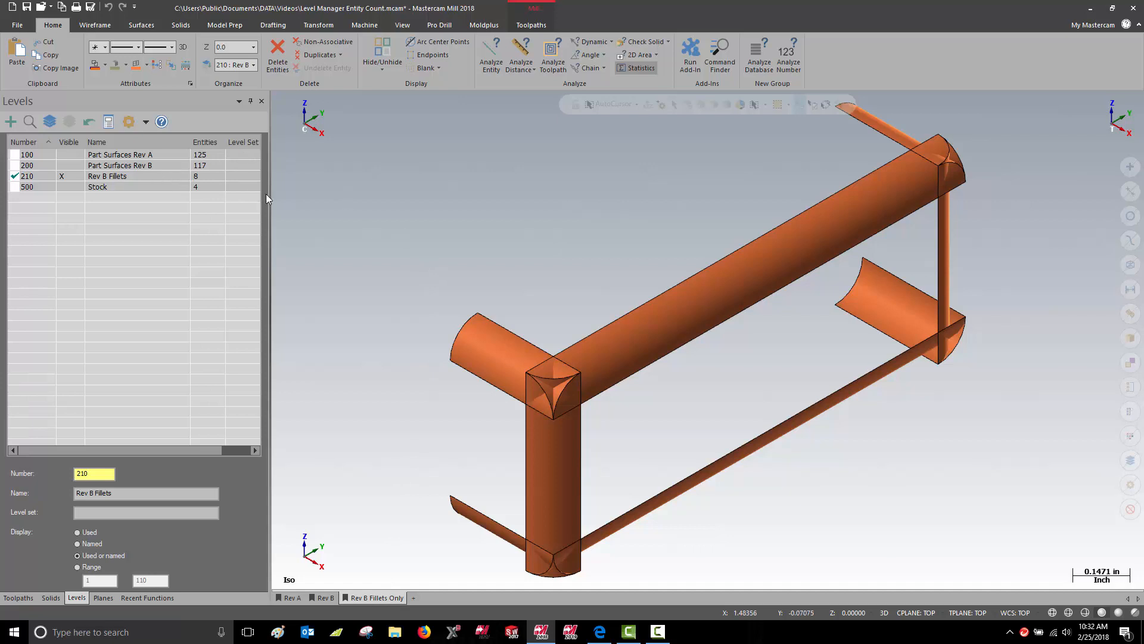
Run Statistics on level 210, confirming 8 untrimmed fillet surfaces.
click(640, 68)
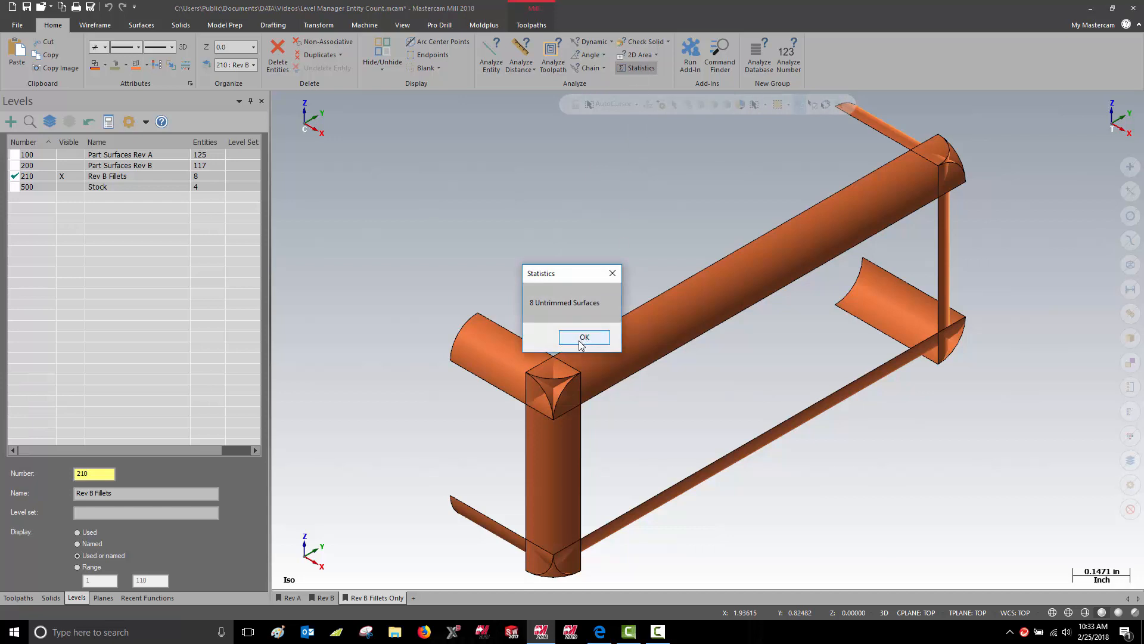
click(584, 336)
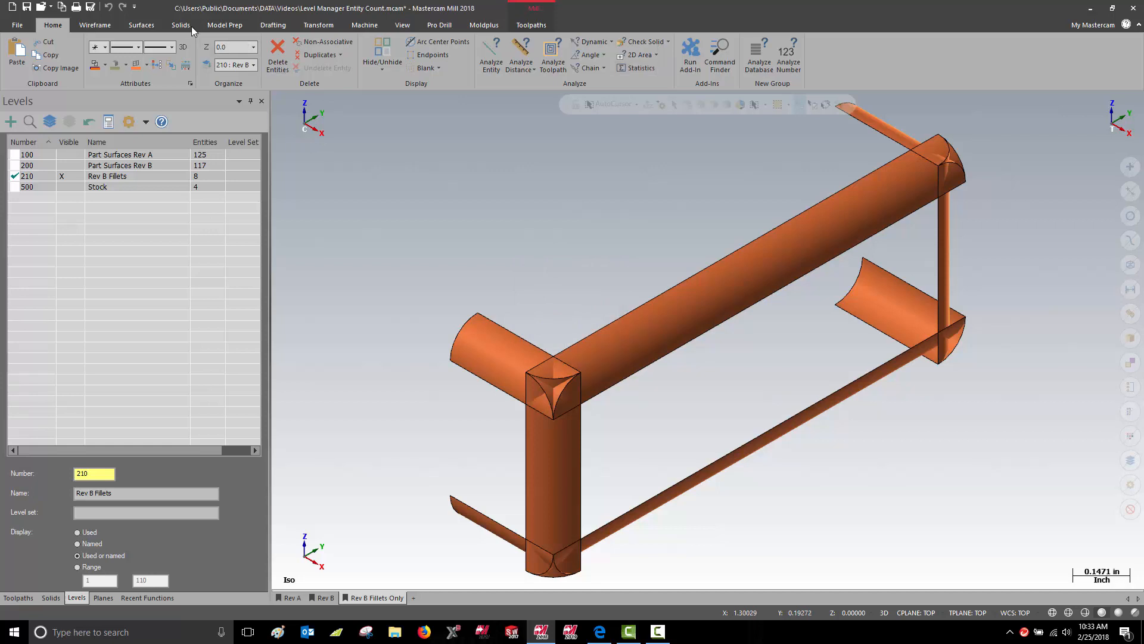
click(141, 23)
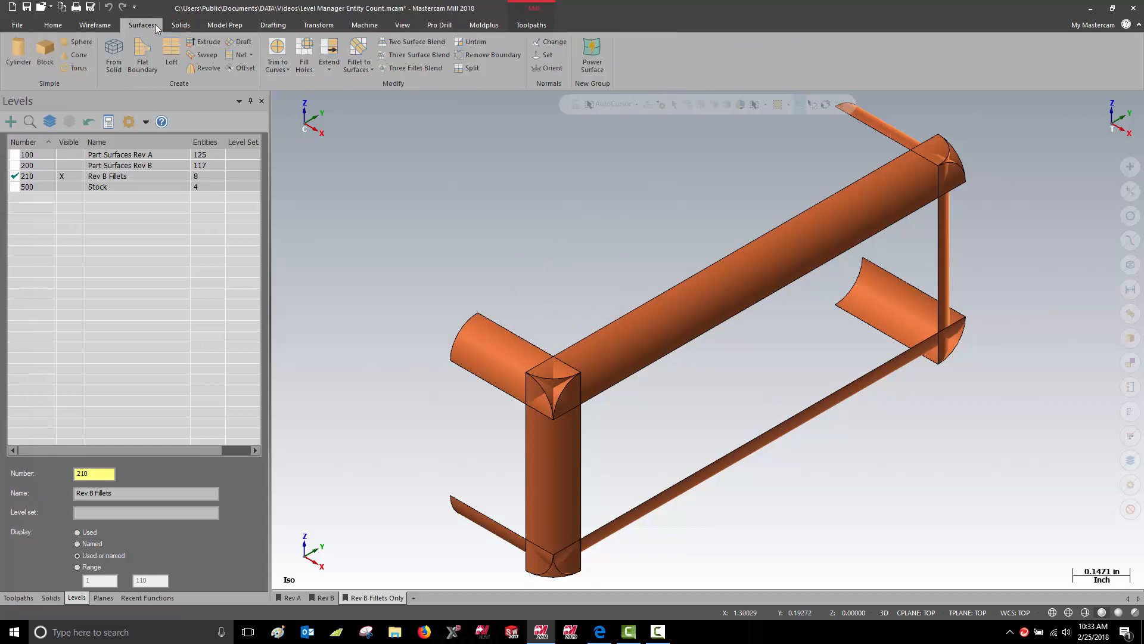
mouse_move(415, 67)
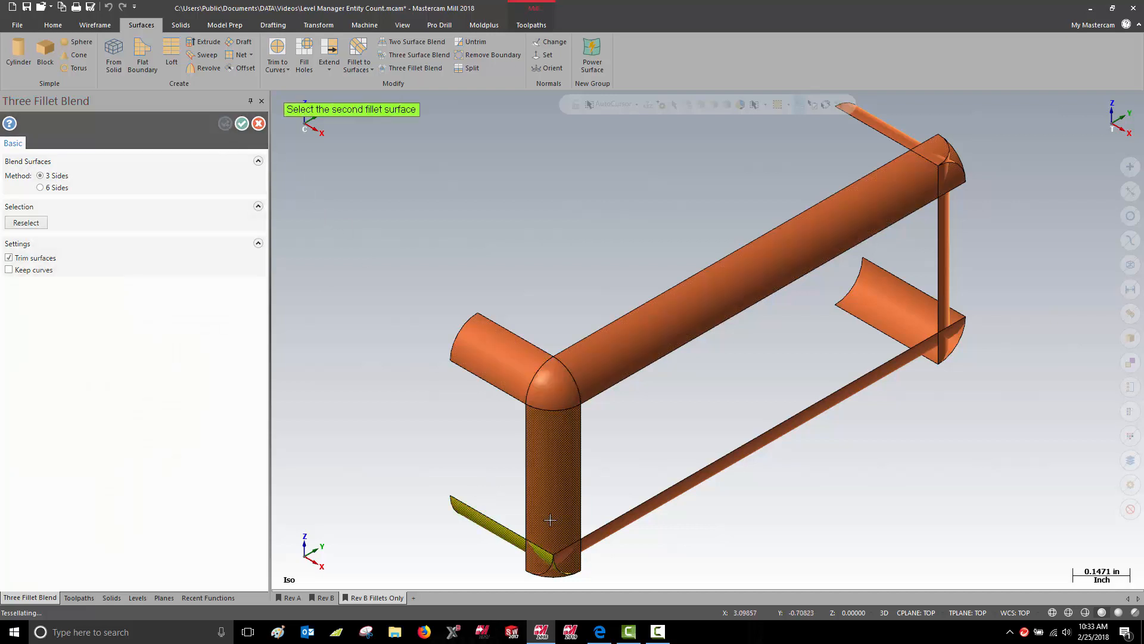
Pick the last fillet surface at the tube's bottom corner and confirm the Three Fillet Blend.
click(550, 519)
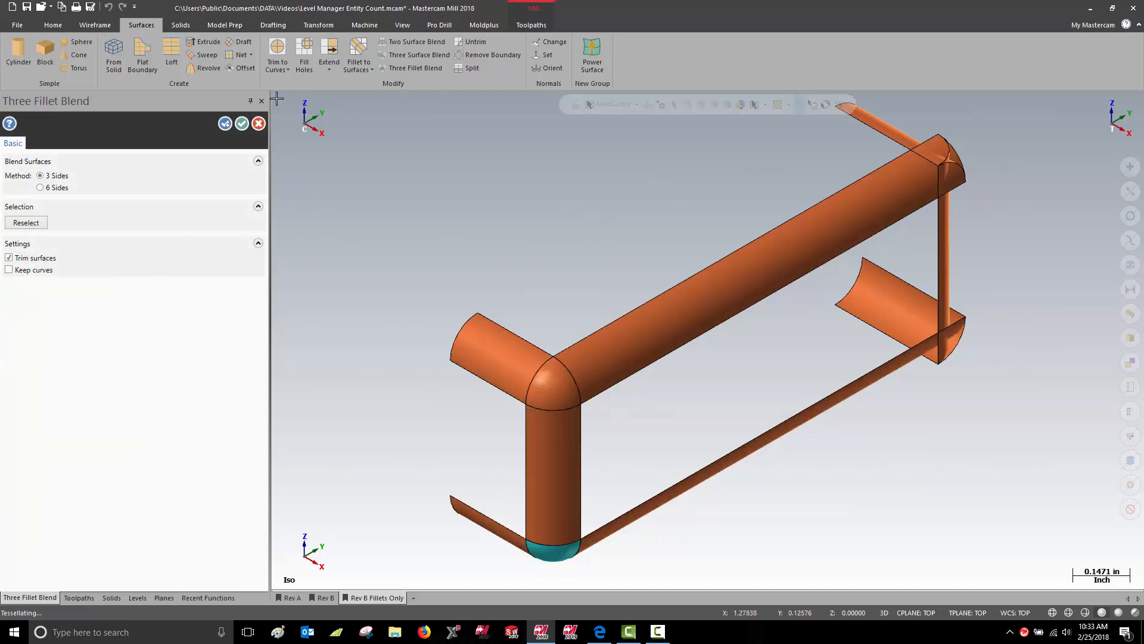
click(76, 598)
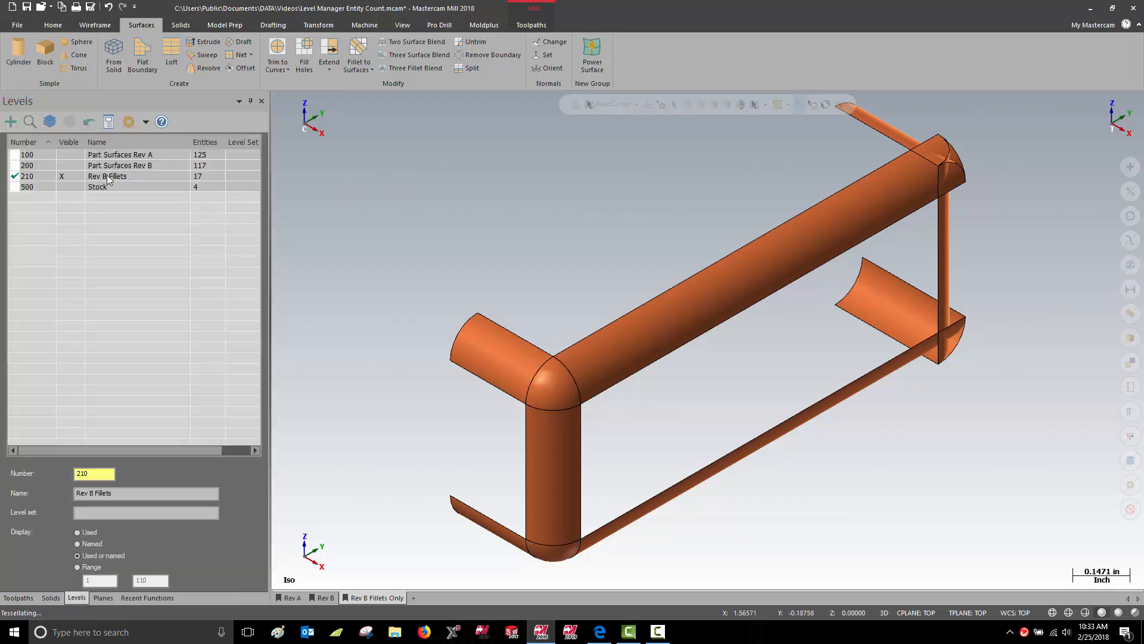
click(52, 24)
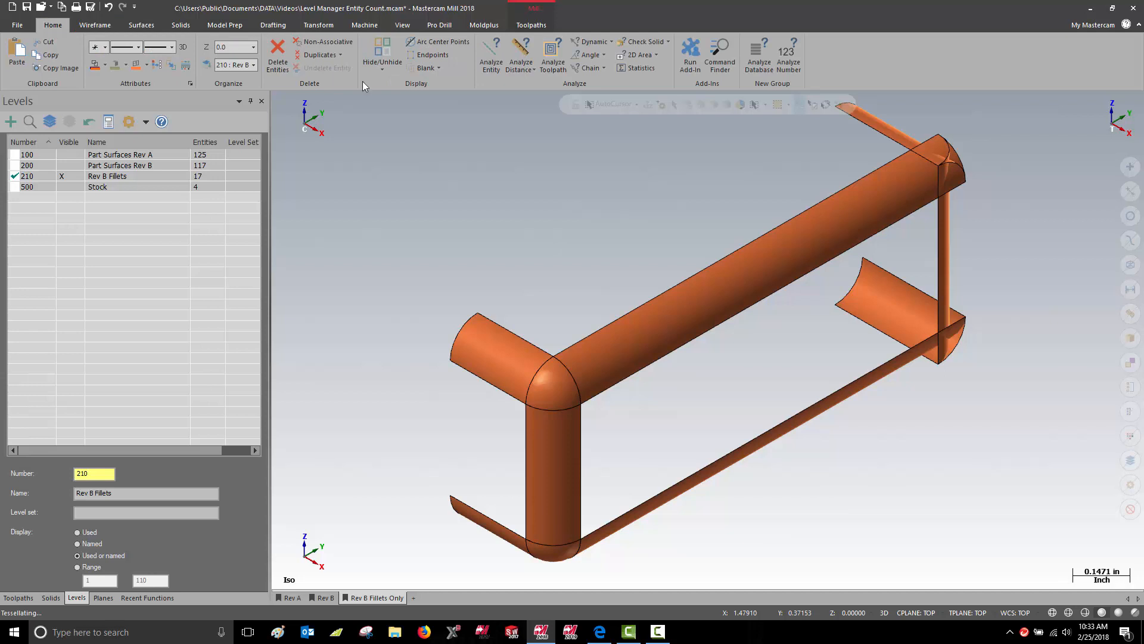
click(640, 68)
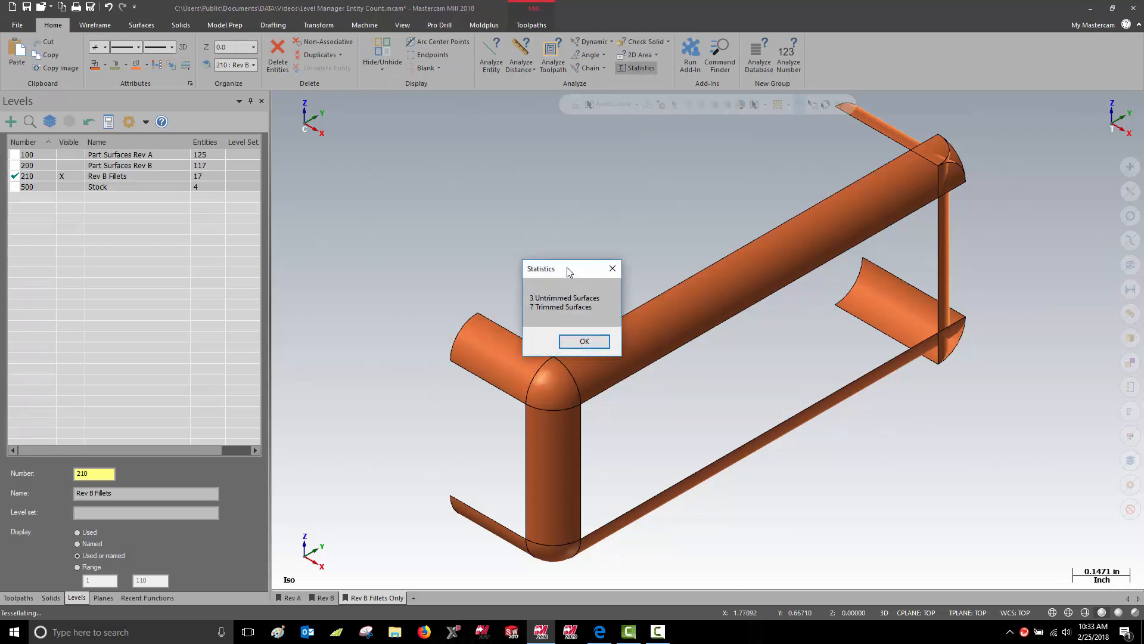
drag(570, 269, 465, 166)
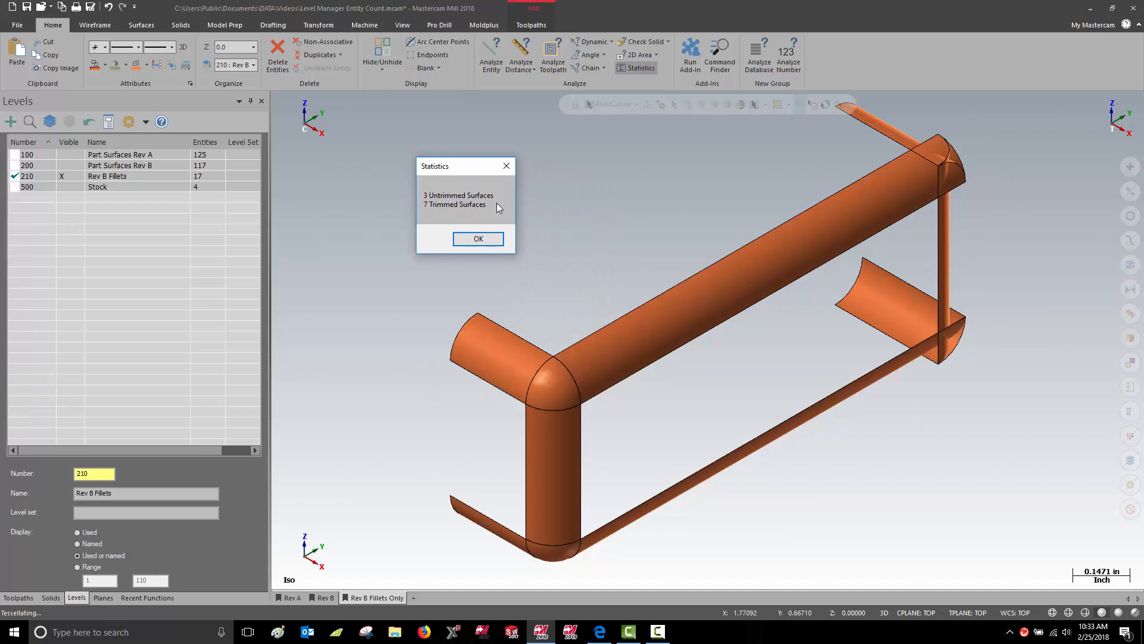
mouse_move(431, 213)
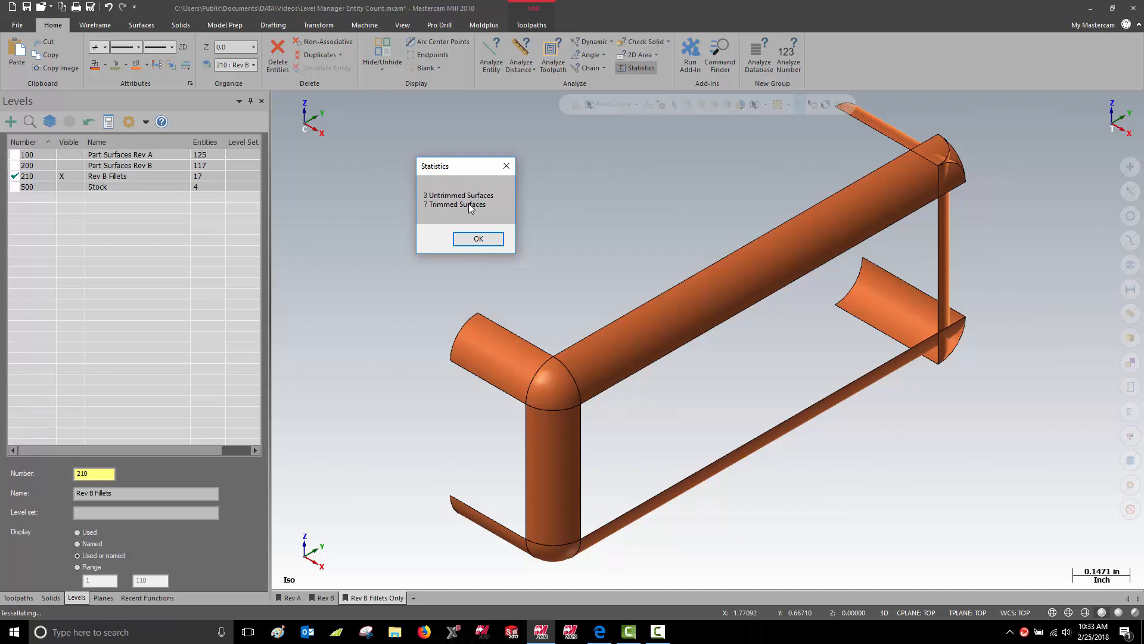
mouse_move(485, 214)
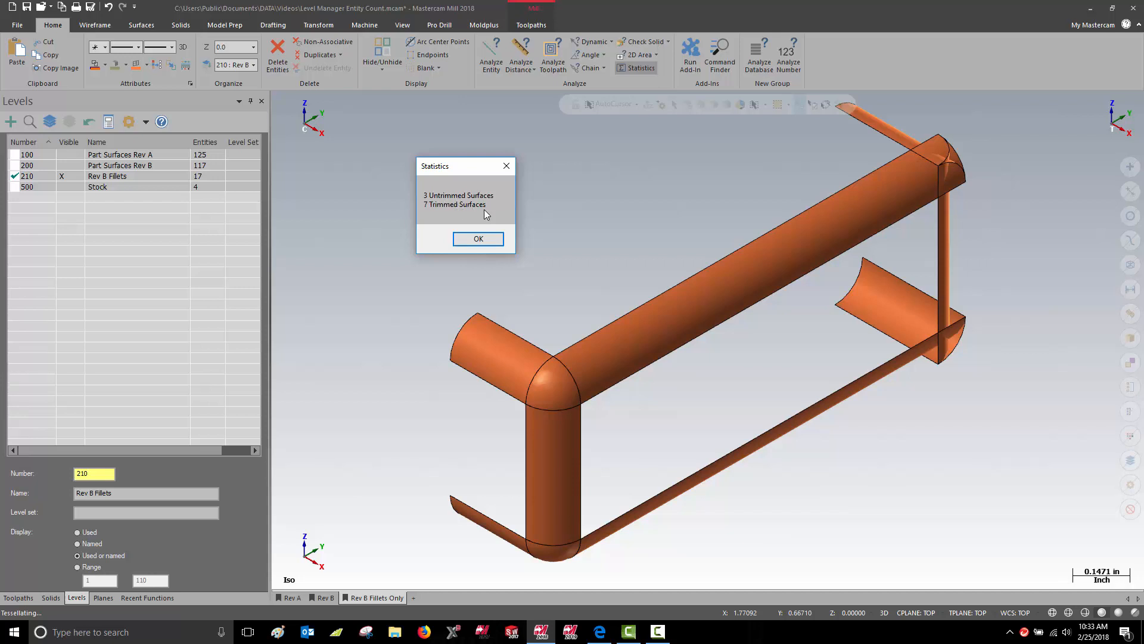
mouse_move(471, 213)
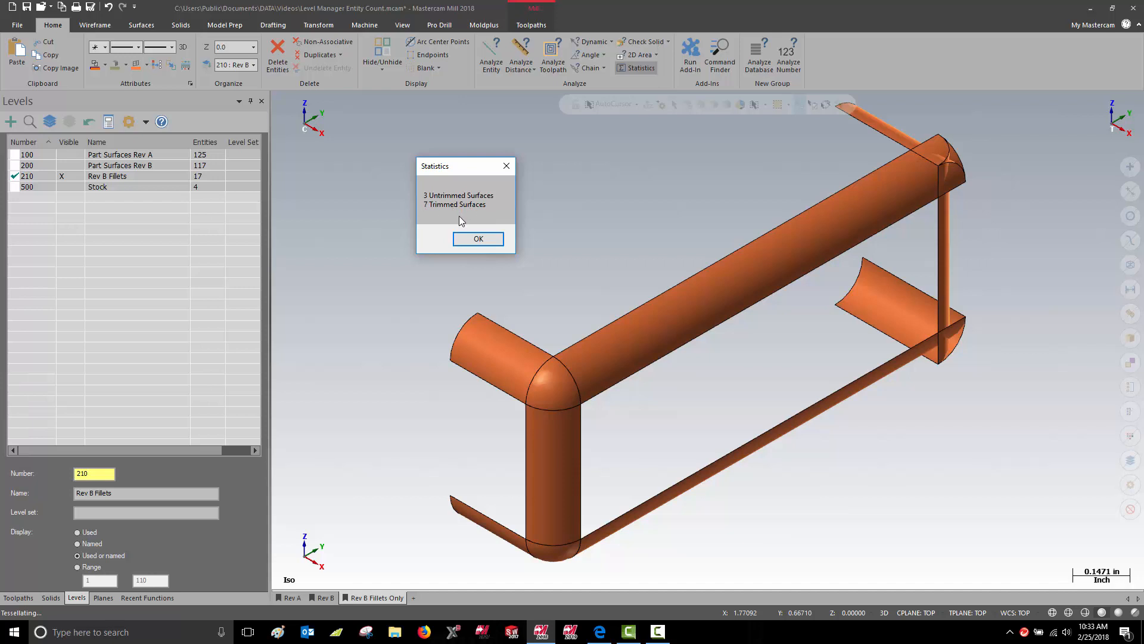
mouse_move(226, 159)
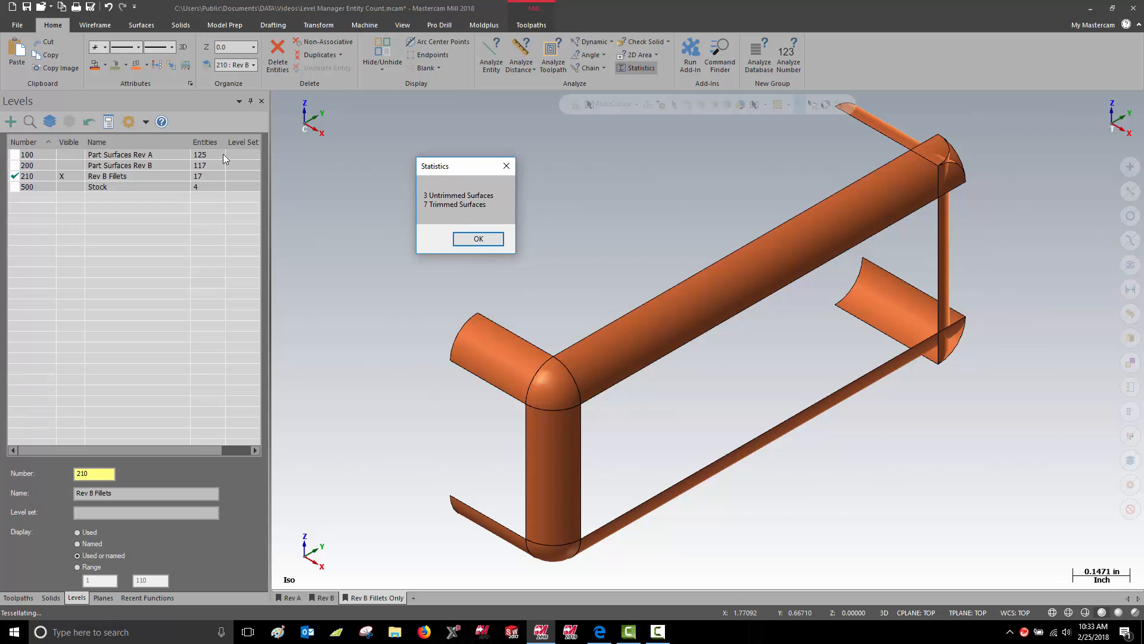
click(478, 238)
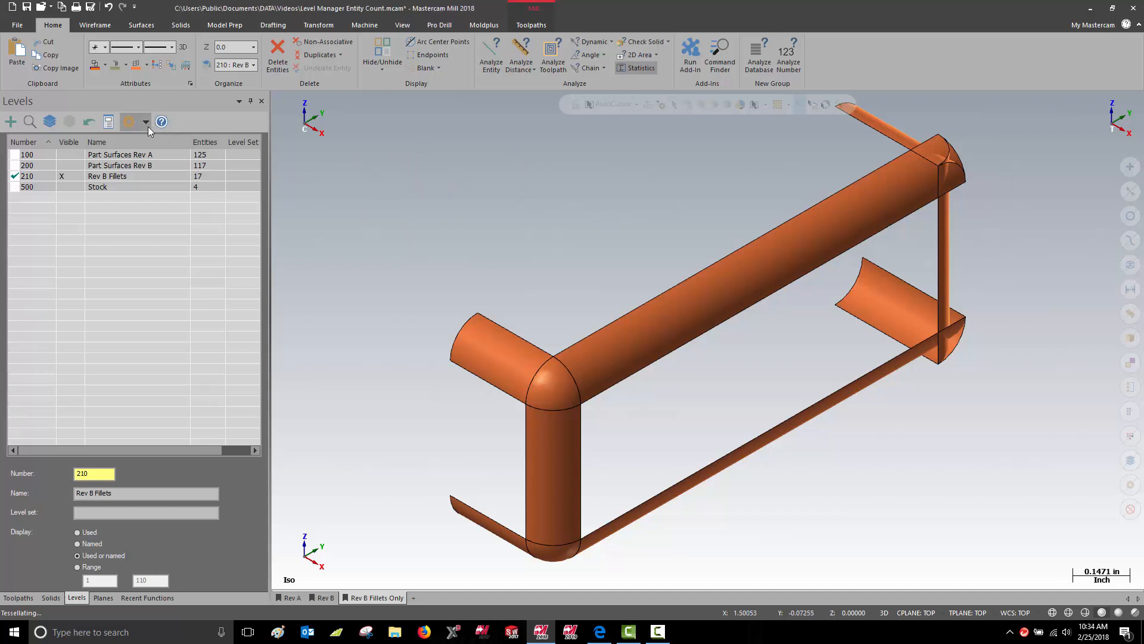
Enable 'Ignore blanked entities in count' and rerun Statistics: 3 untrimmed, 7 trimmed surfaces.
click(130, 121)
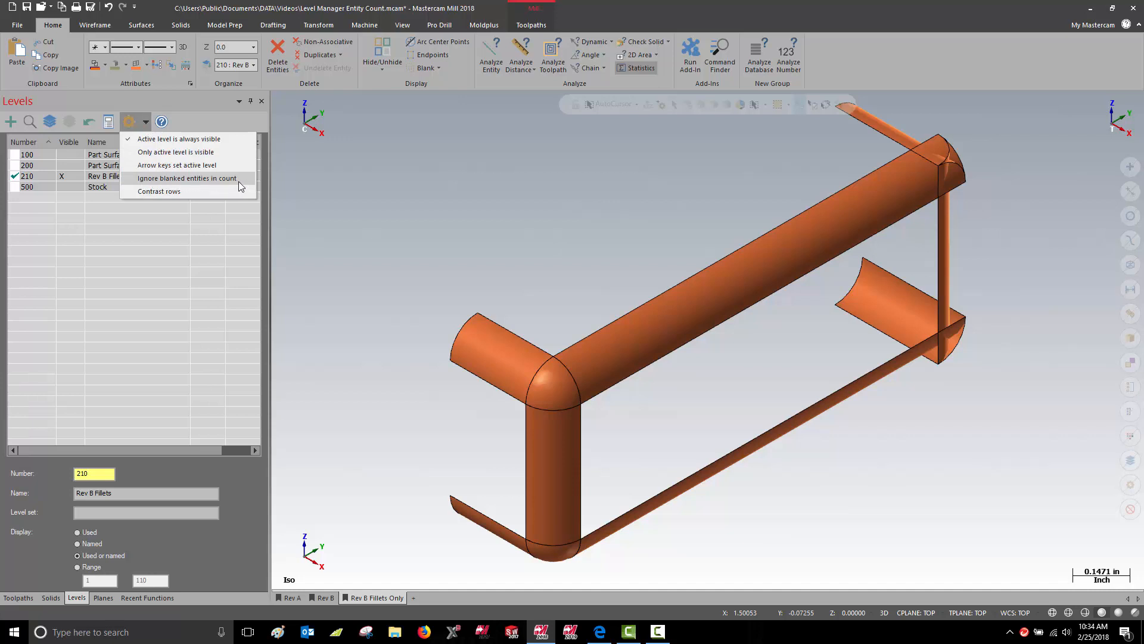
mouse_move(244, 181)
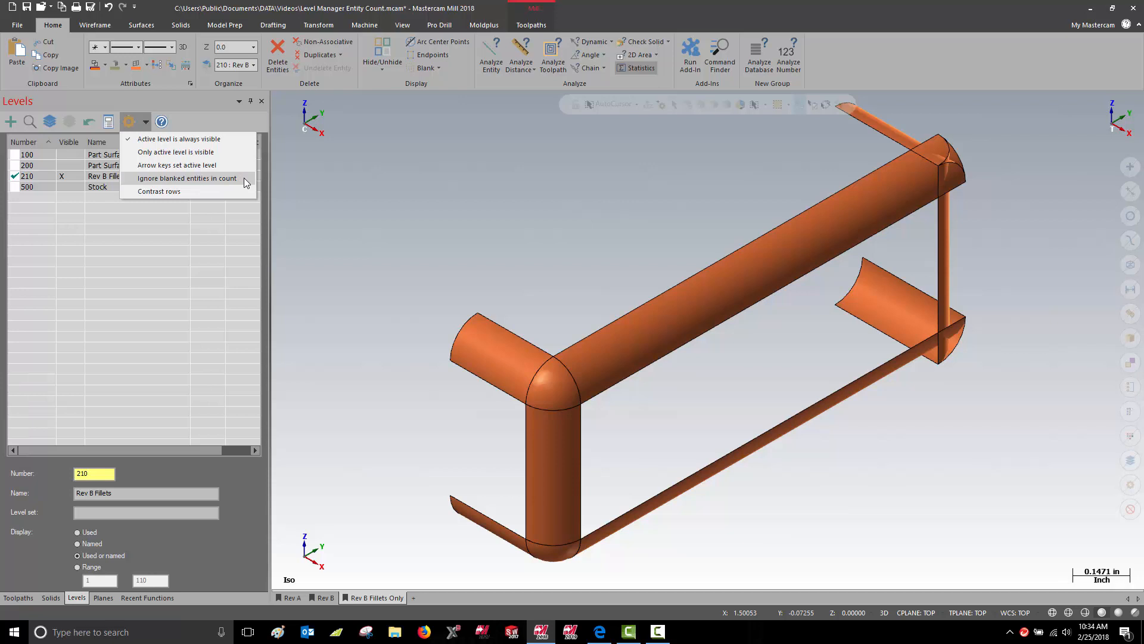
click(186, 178)
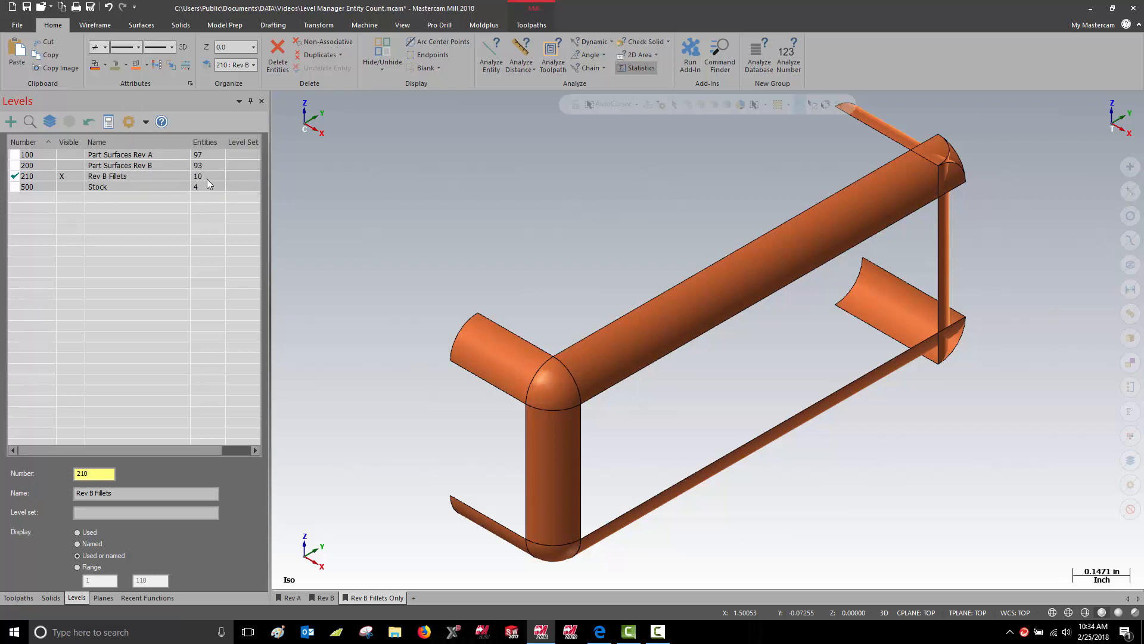
mouse_move(615, 101)
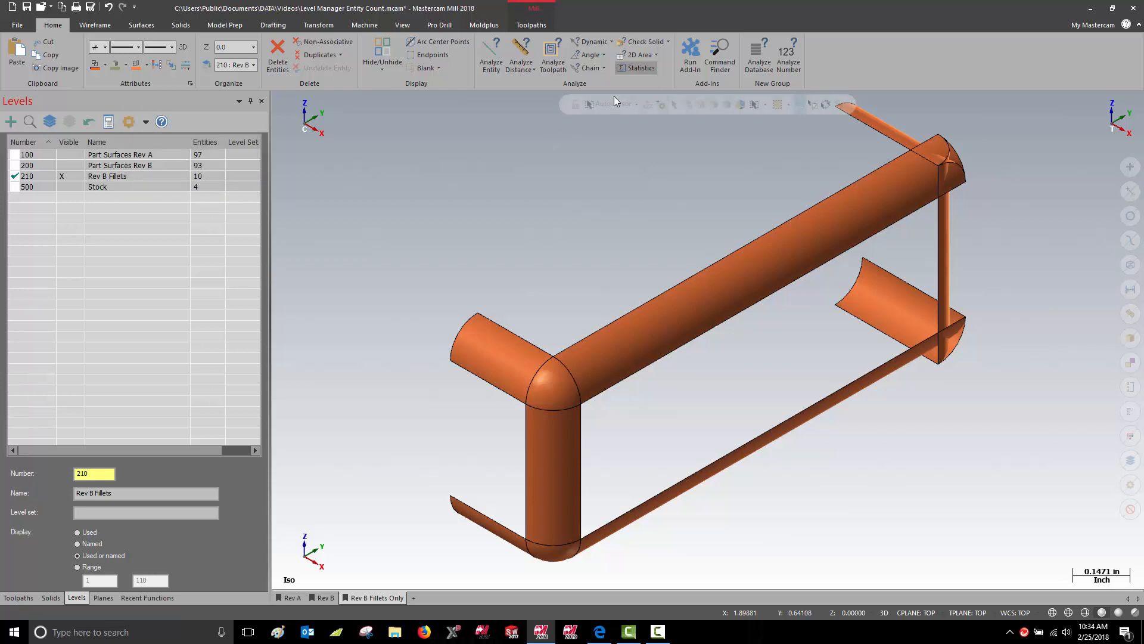
click(640, 68)
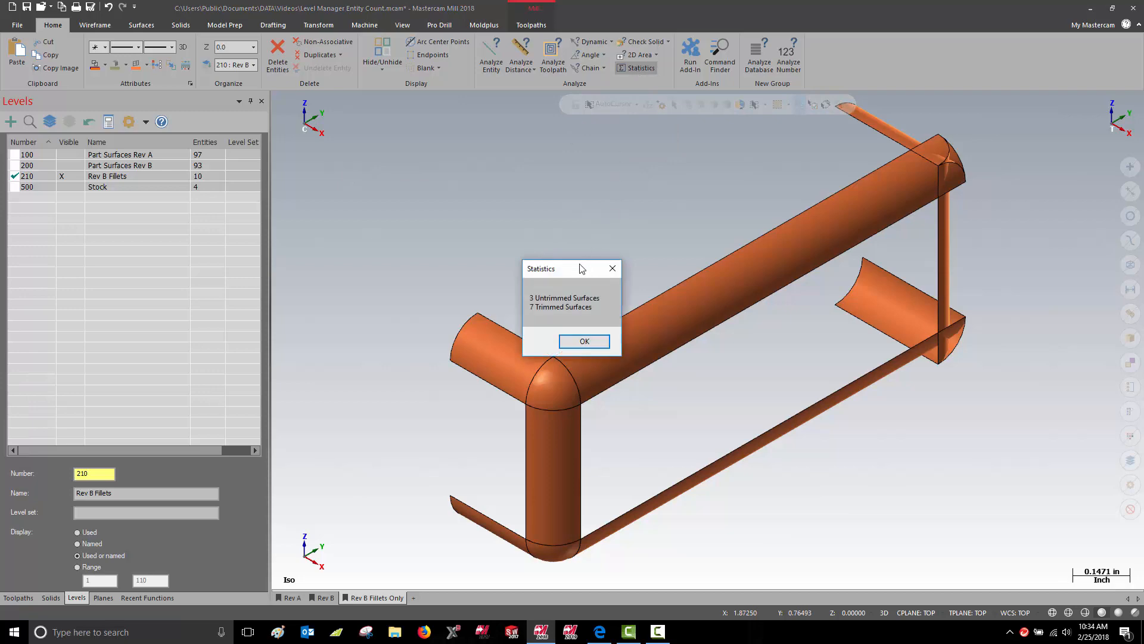
drag(571, 267, 399, 182)
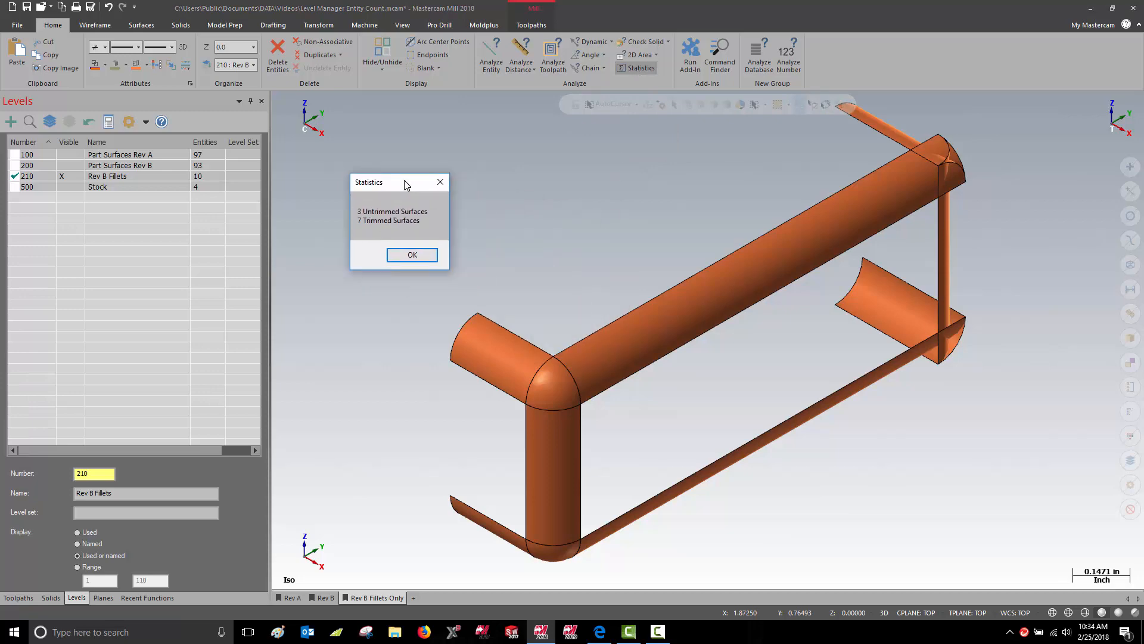